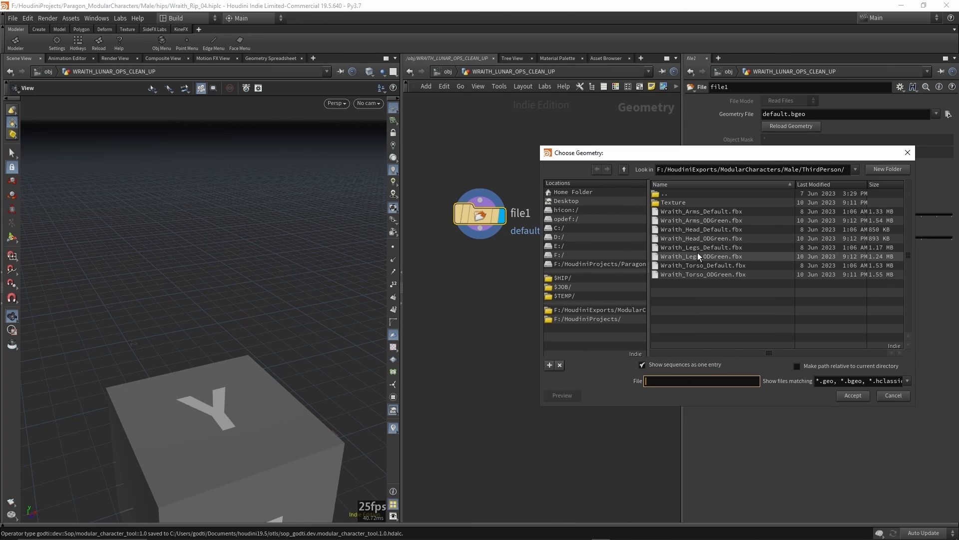
# - Export the rigged Wraith character from AccuRIG as FBX and save the file
pyautogui.click(851, 395)
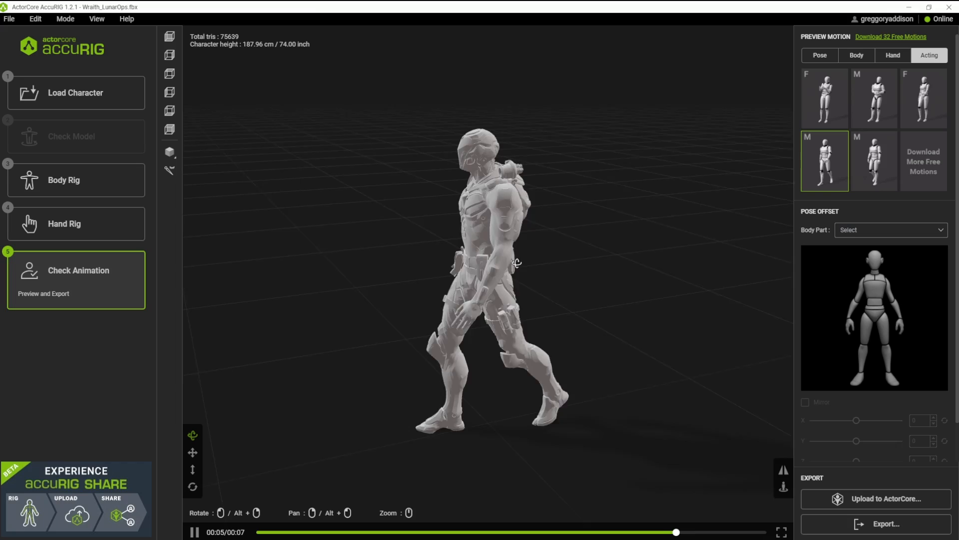
pyautogui.click(885, 520)
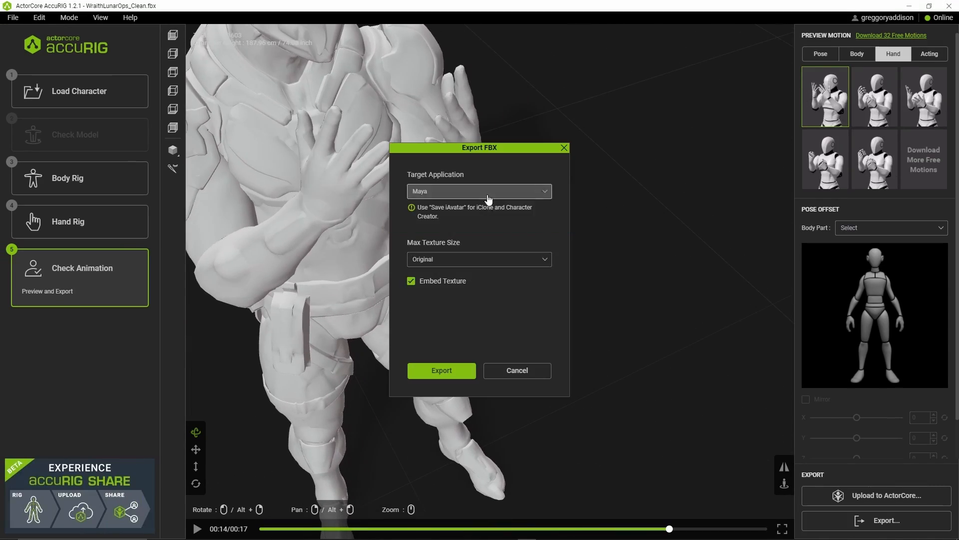
pyautogui.click(442, 370)
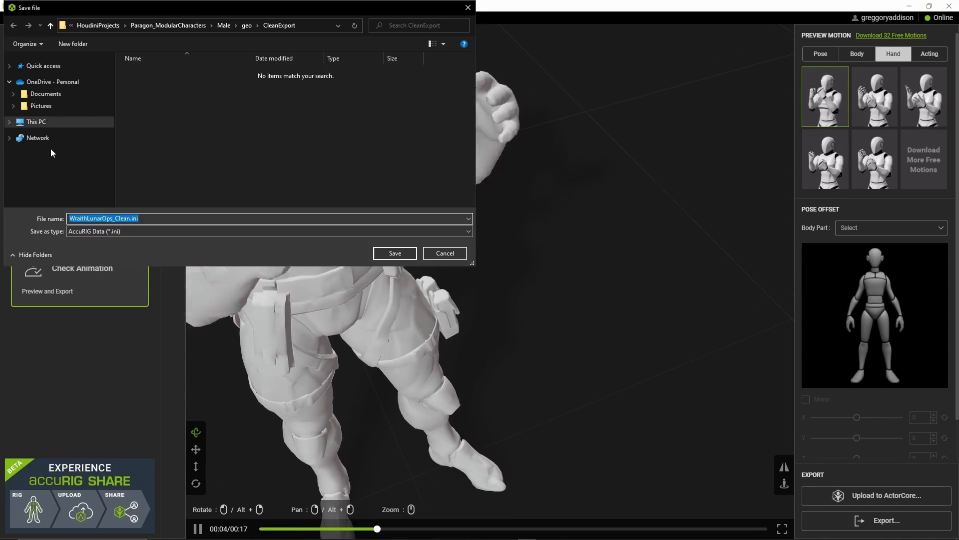
pyautogui.click(394, 253)
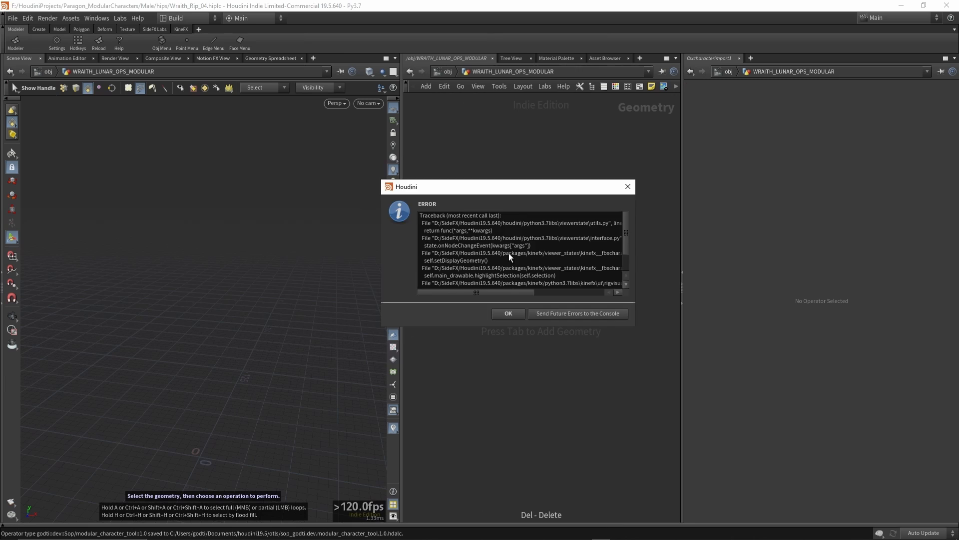
# - Dismiss the Python error, select the arm geometry for blast_arms, and return to /obj
pyautogui.click(507, 313)
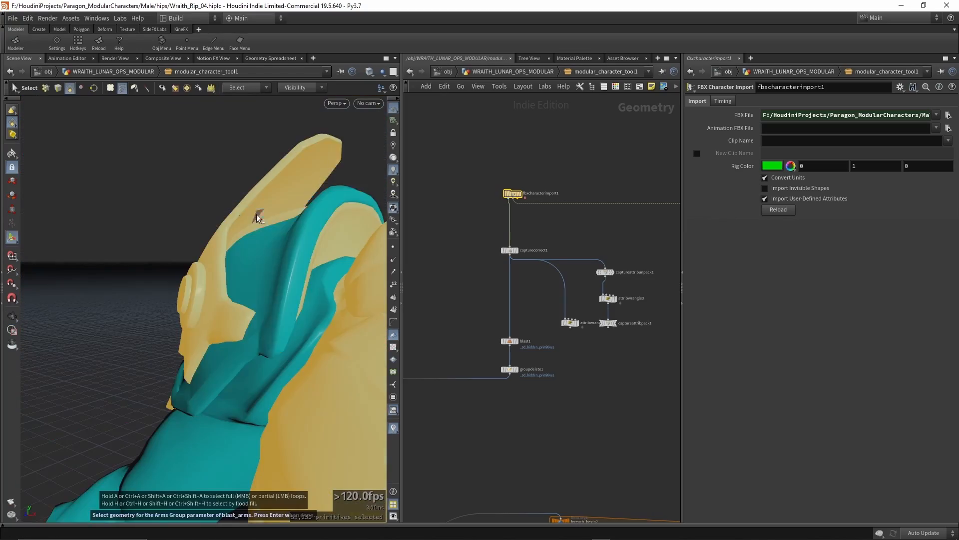
pyautogui.moveTo(257, 217); pyautogui.dragTo(208, 197)
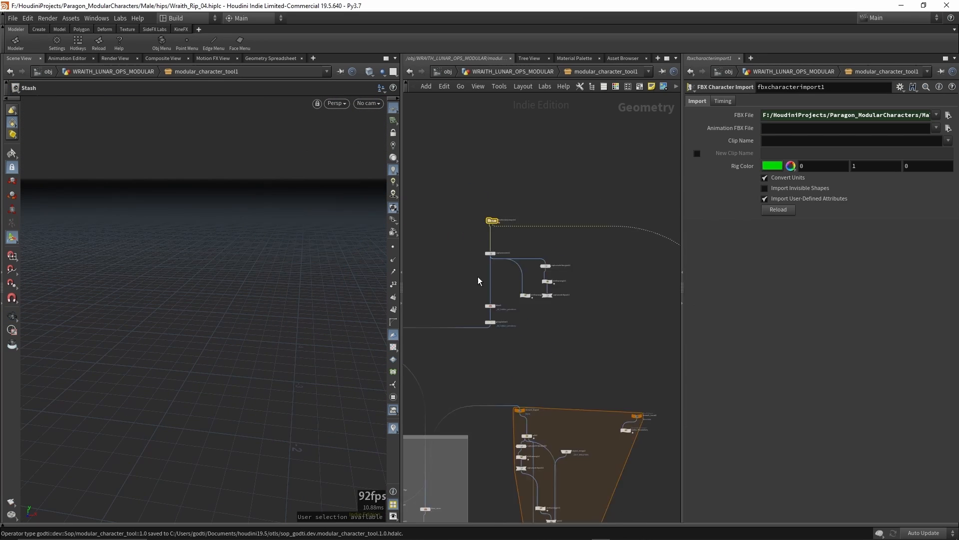
pyautogui.click(535, 222)
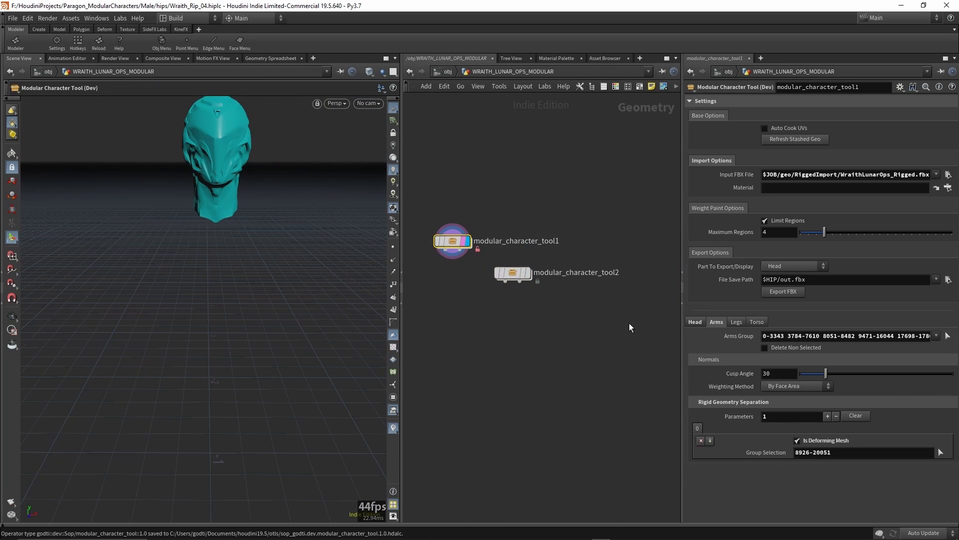
# - Preview the Torso and First Person Arms parts, then browse the File Save Path
pyautogui.click(822, 265)
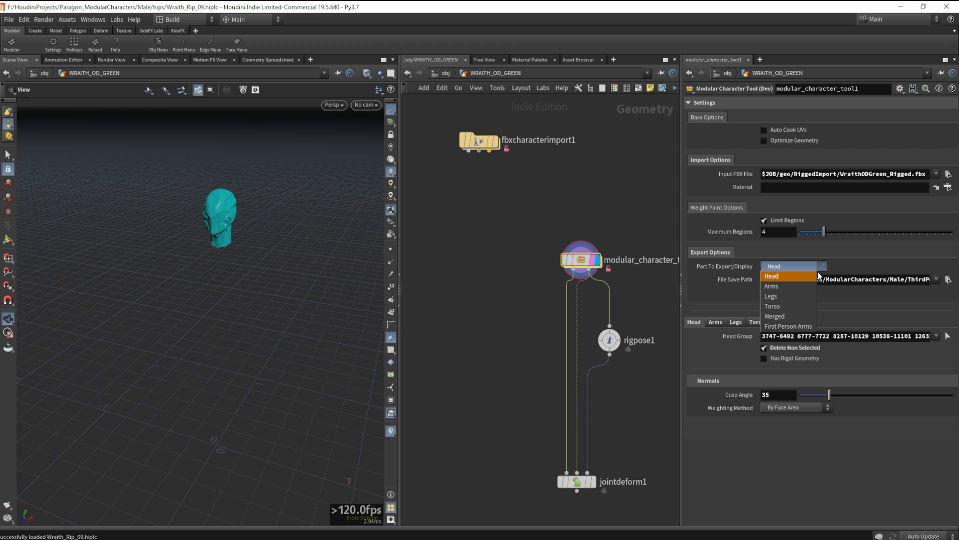
pyautogui.click(773, 306)
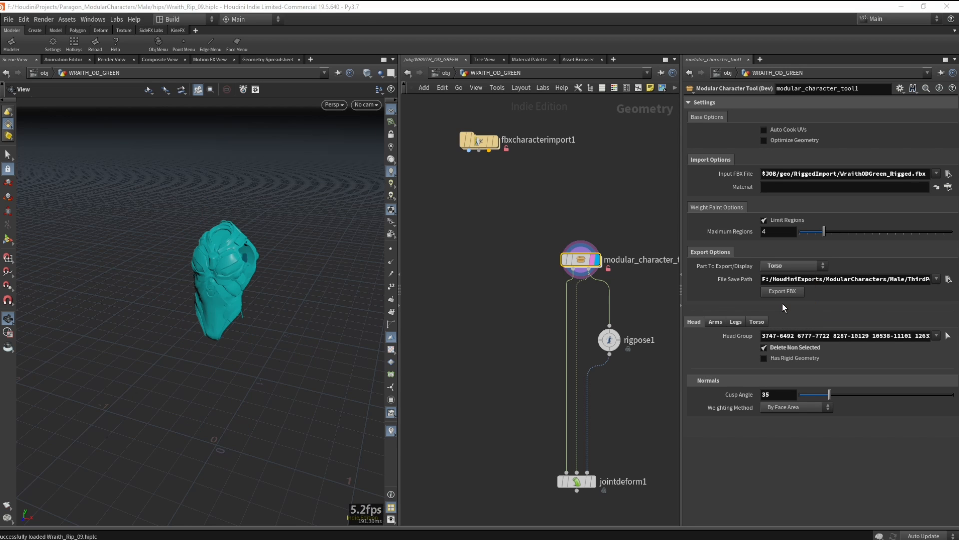
pyautogui.click(792, 266)
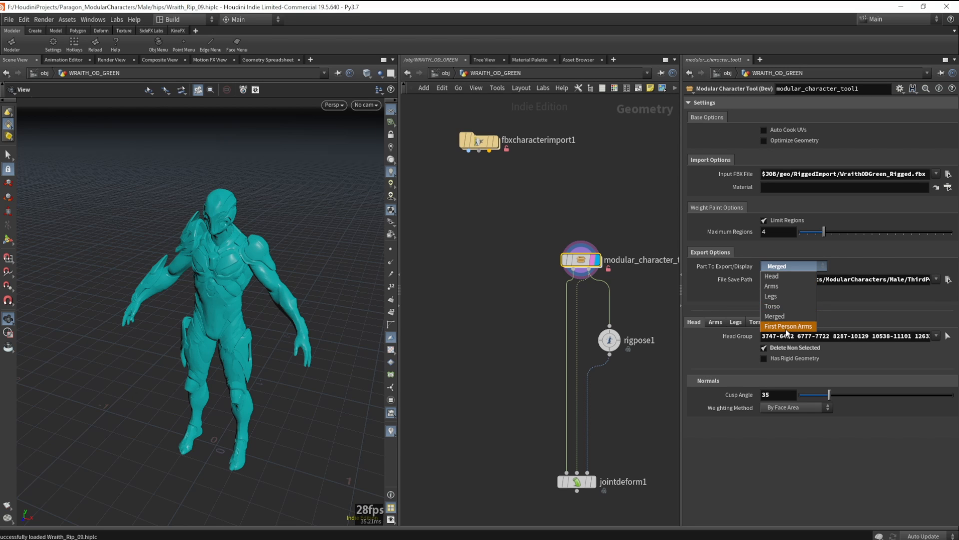
pyautogui.click(788, 325)
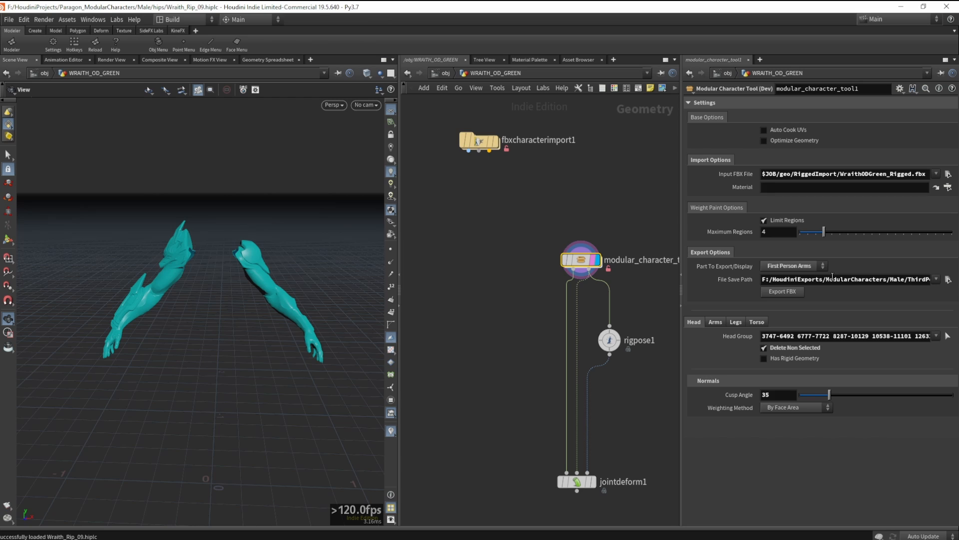
pyautogui.click(948, 278)
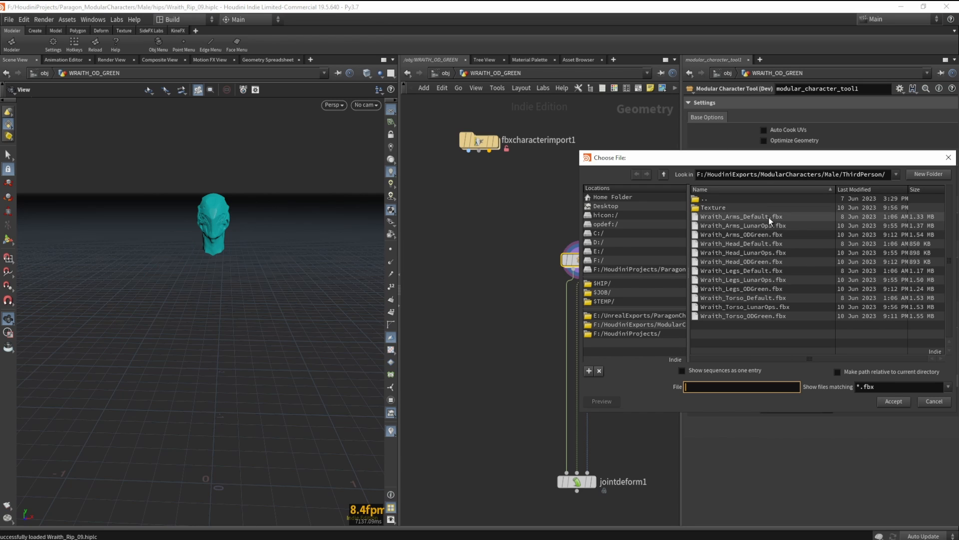
pyautogui.write('Hea')
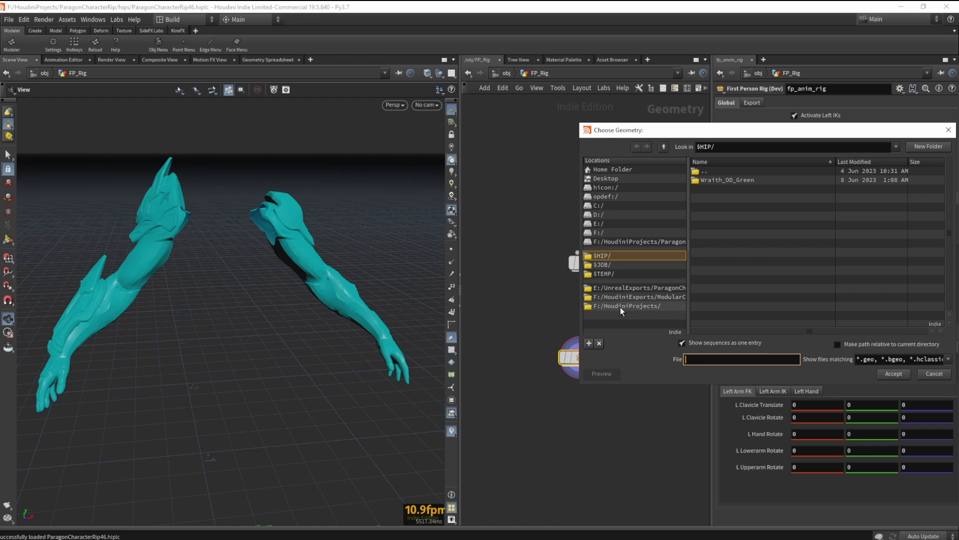
pyautogui.moveTo(620, 276)
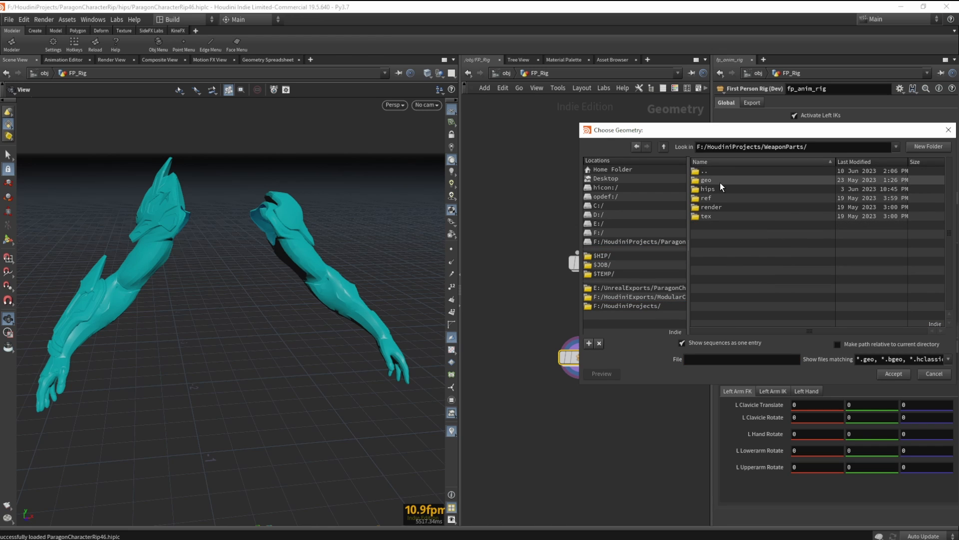
# - Load the rifle from WeaponParts/geo and set Right Arm Space to Right Weapon
pyautogui.click(893, 373)
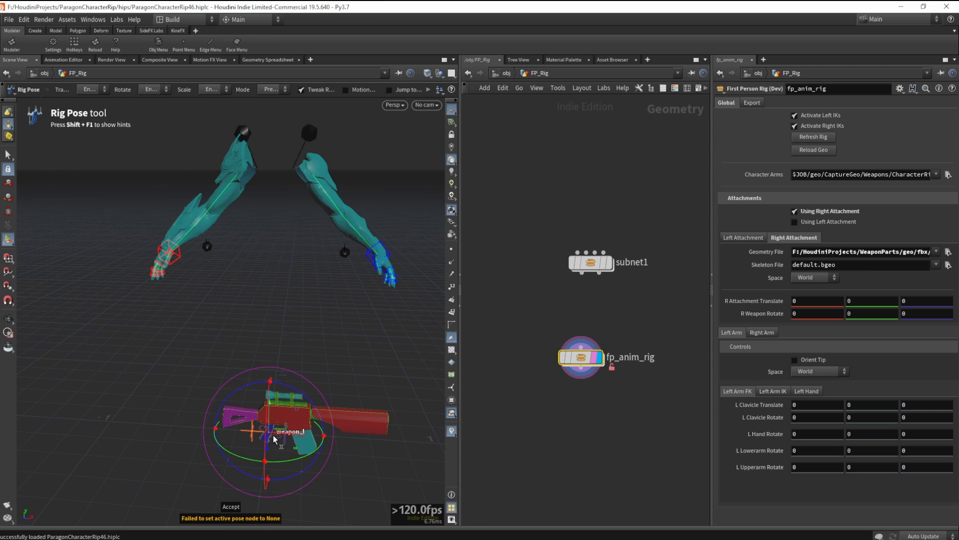
pyautogui.click(387, 253)
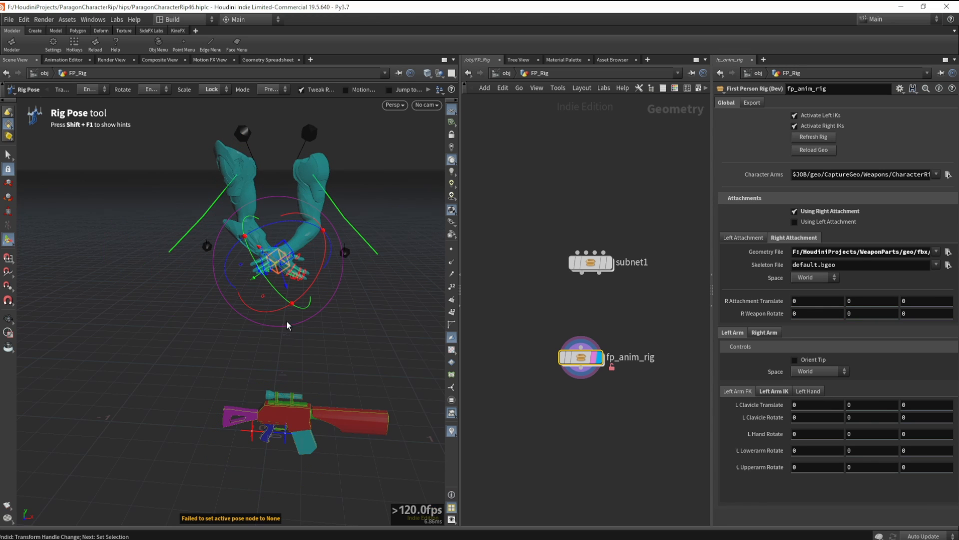
pyautogui.click(816, 371)
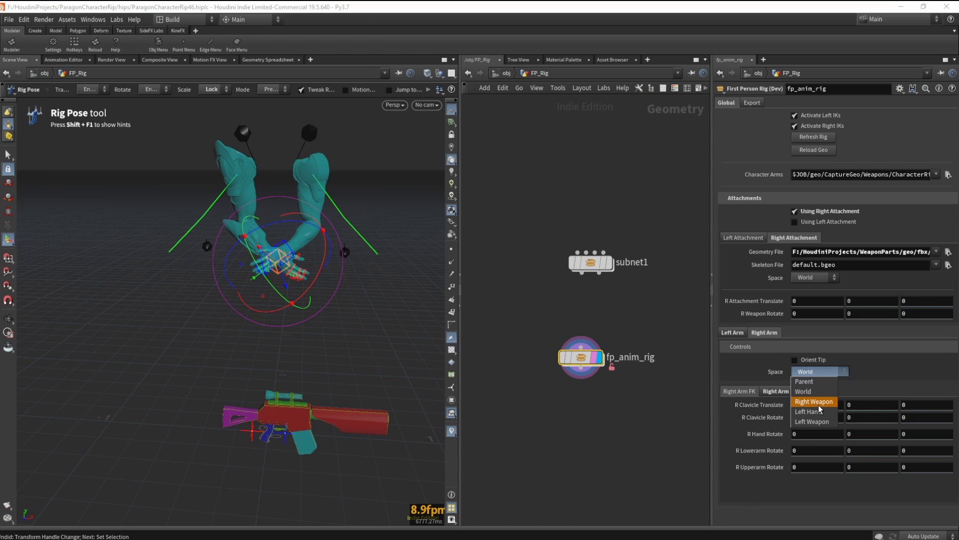
pyautogui.click(814, 401)
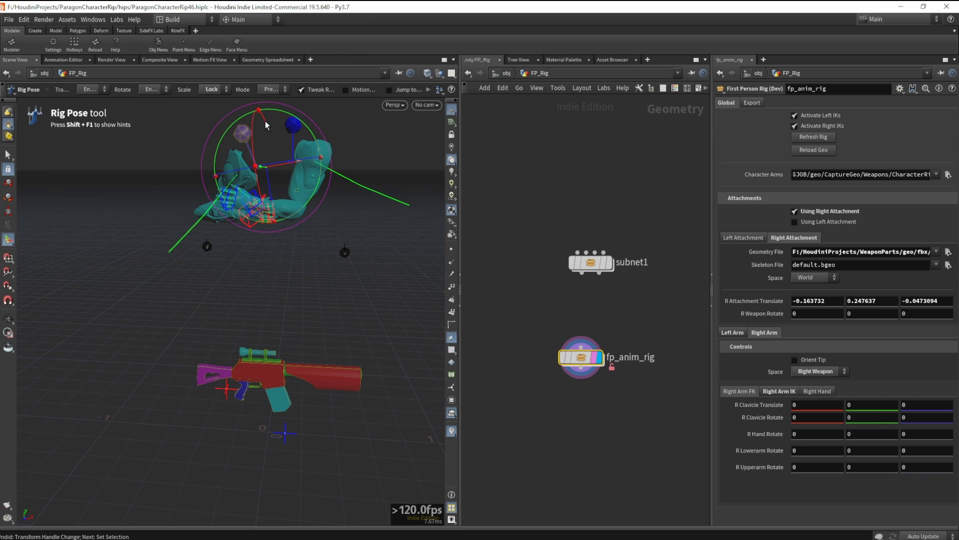
# - Pose the right clavicle, lowerarm and upperarm, then reset the Right Arm controls
pyautogui.moveTo(266, 125); pyautogui.dragTo(339, 153)
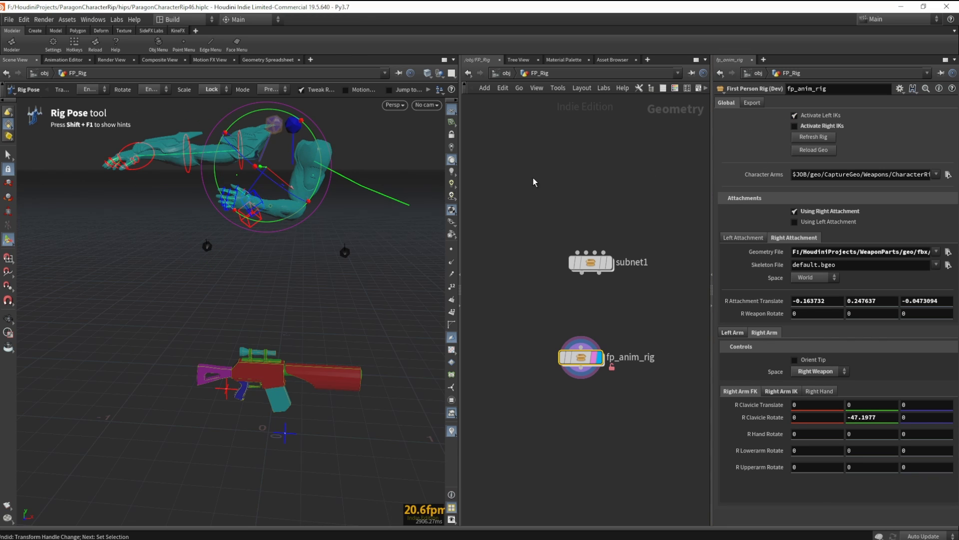
pyautogui.moveTo(257, 172); pyautogui.dragTo(147, 178)
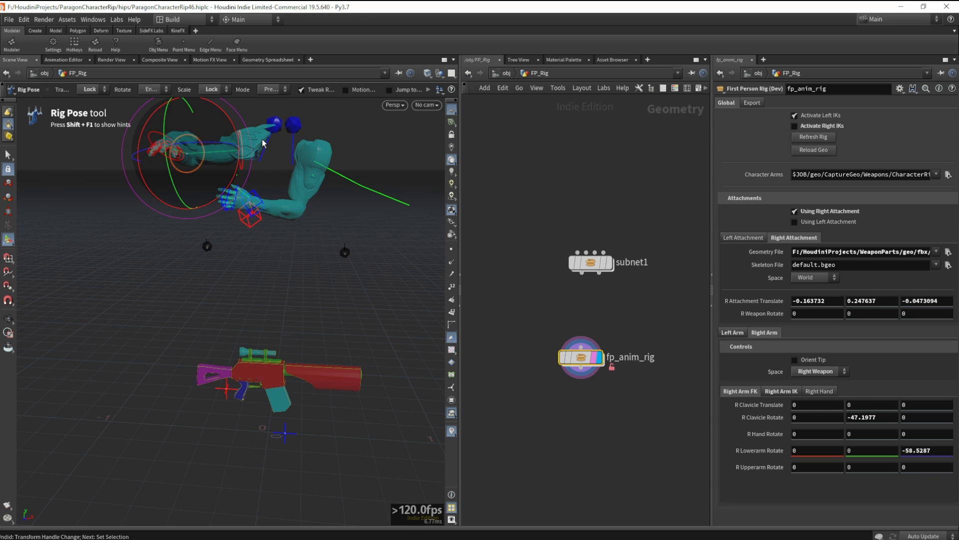
pyautogui.moveTo(263, 144); pyautogui.dragTo(235, 134)
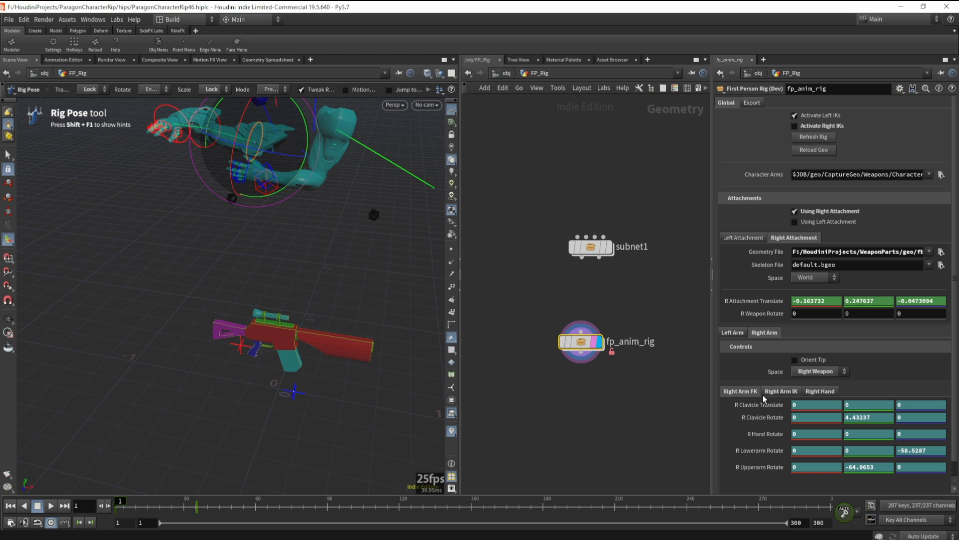
pyautogui.click(820, 371)
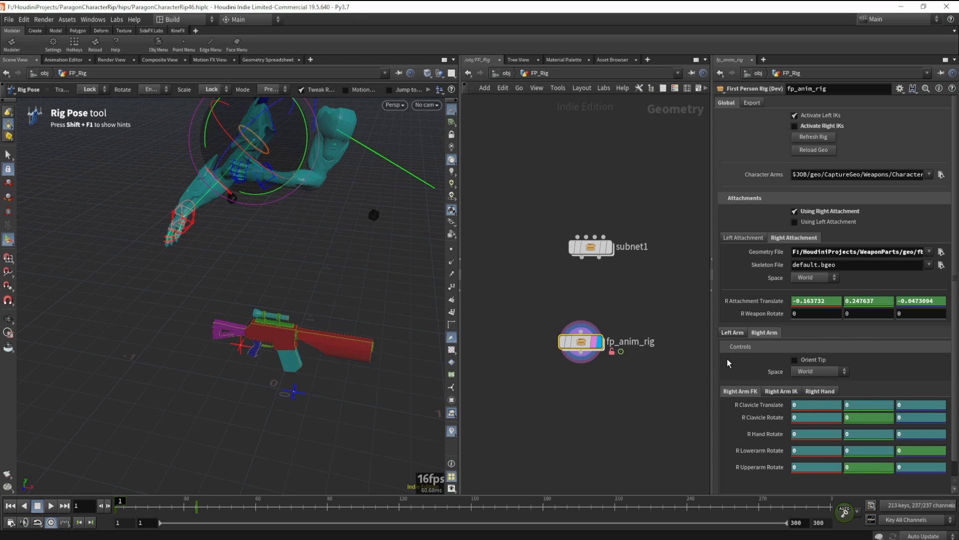
pyautogui.moveTo(754, 300)
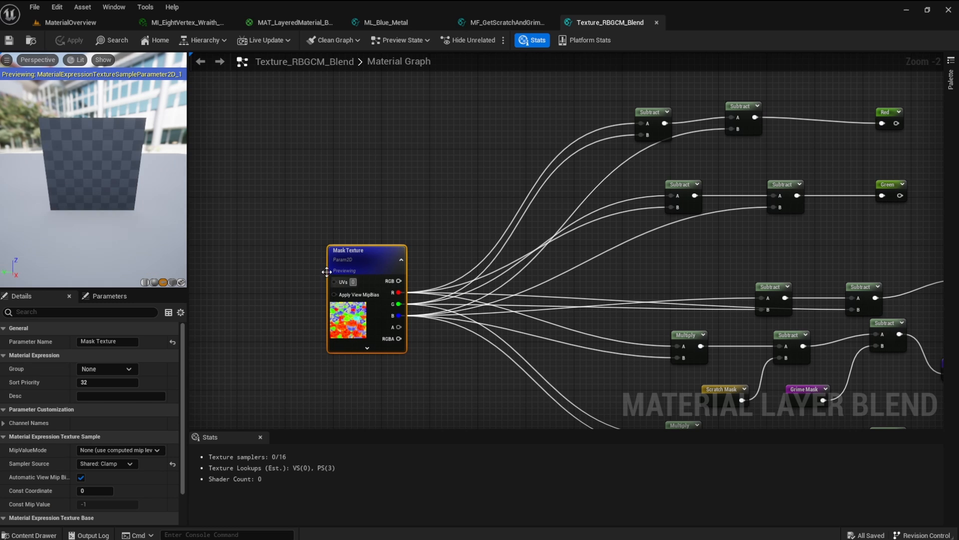
pyautogui.rightClick(694, 150)
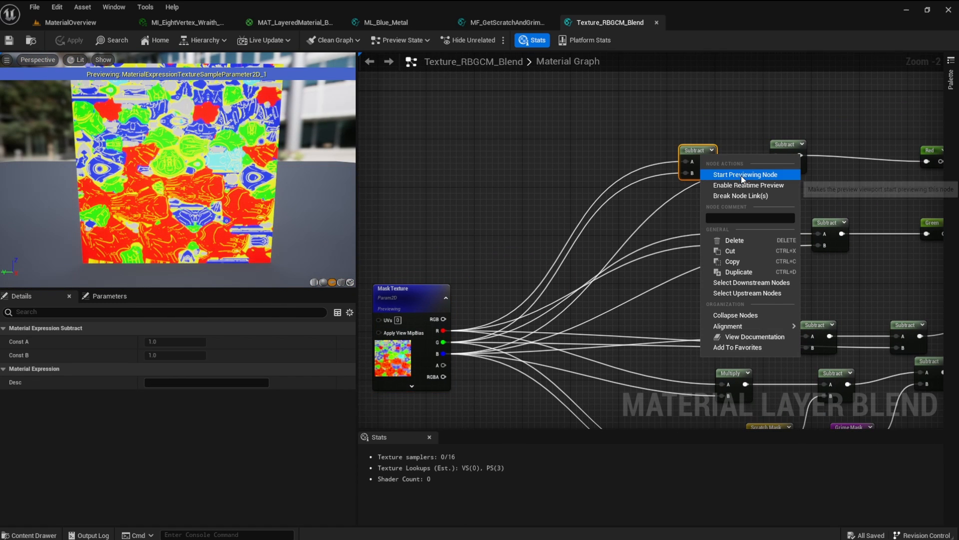
pyautogui.click(744, 175)
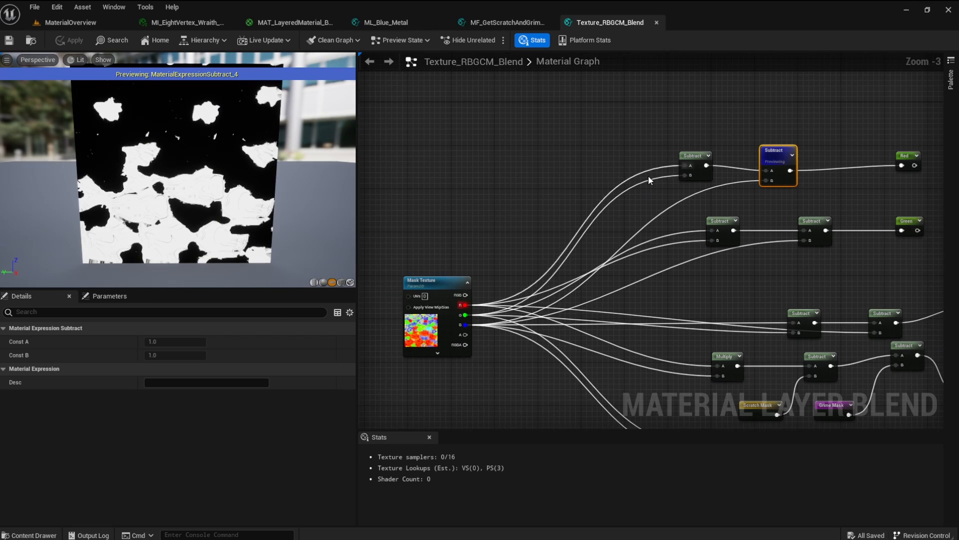
pyautogui.scroll(3)
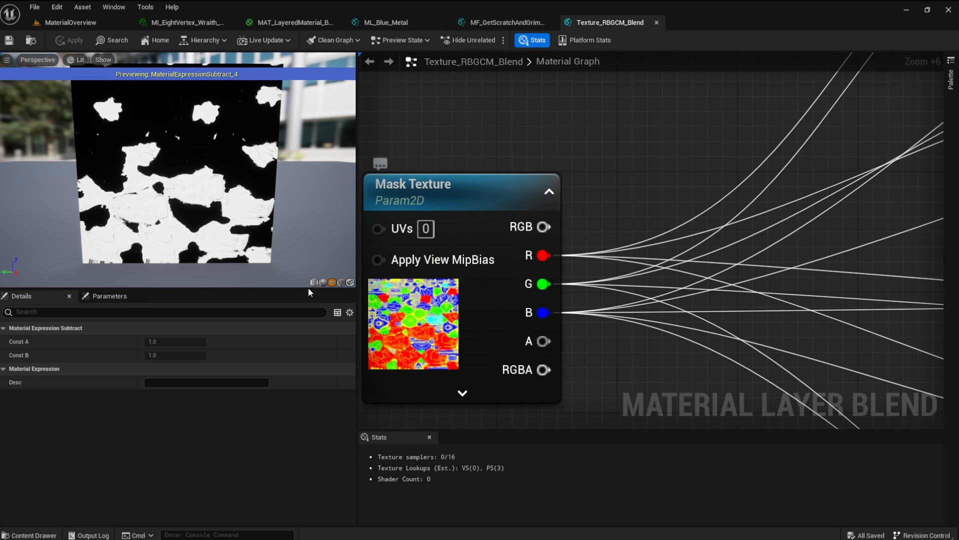
pyautogui.rightClick(834, 248)
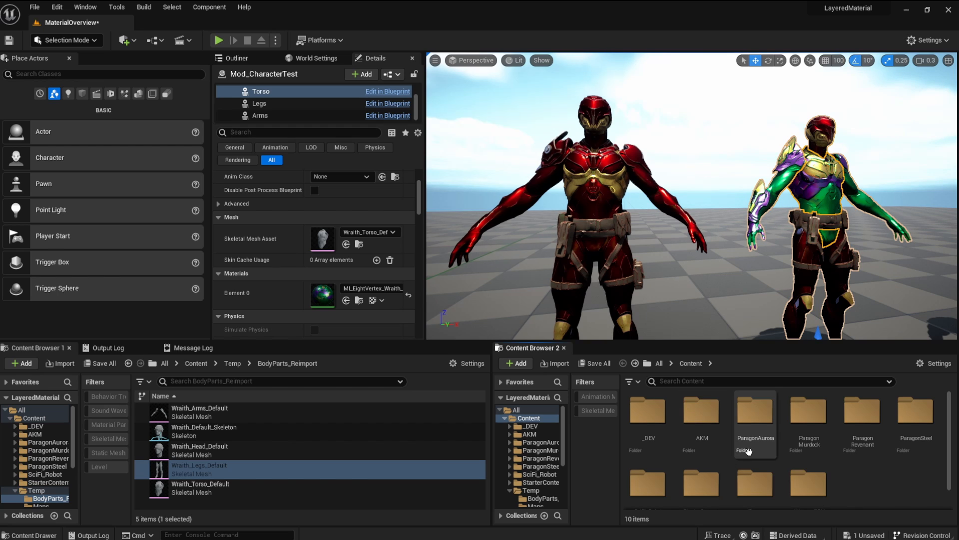
pyautogui.moveTo(913, 435)
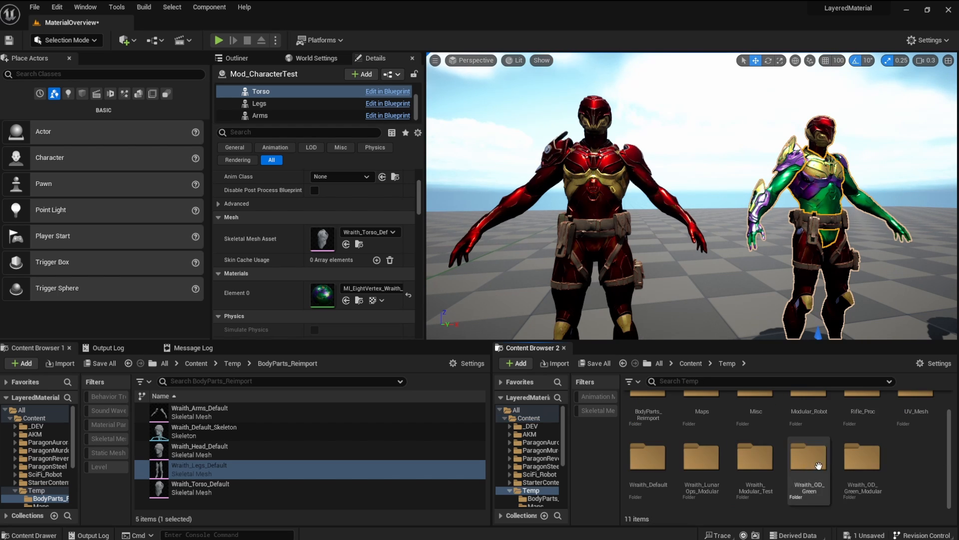
pyautogui.moveTo(863, 465)
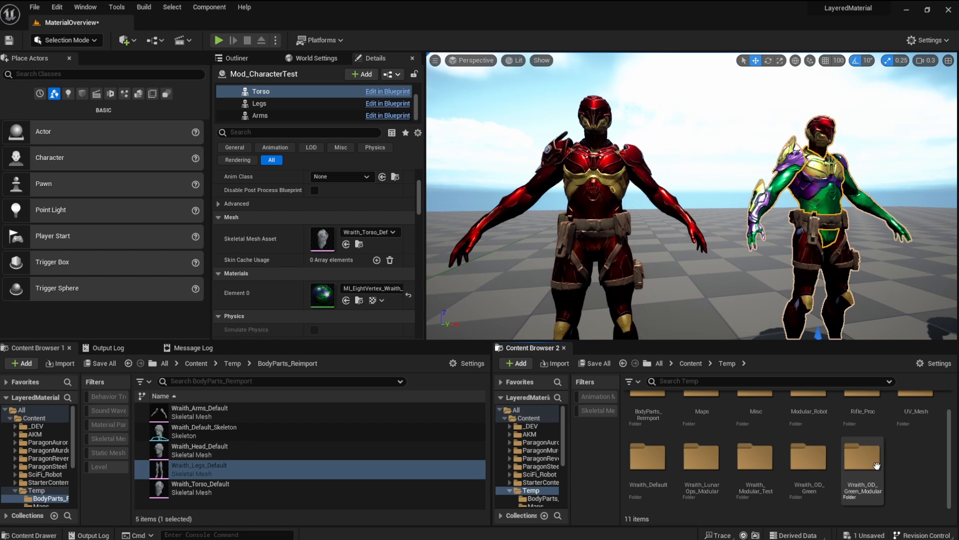
pyautogui.moveTo(863, 466)
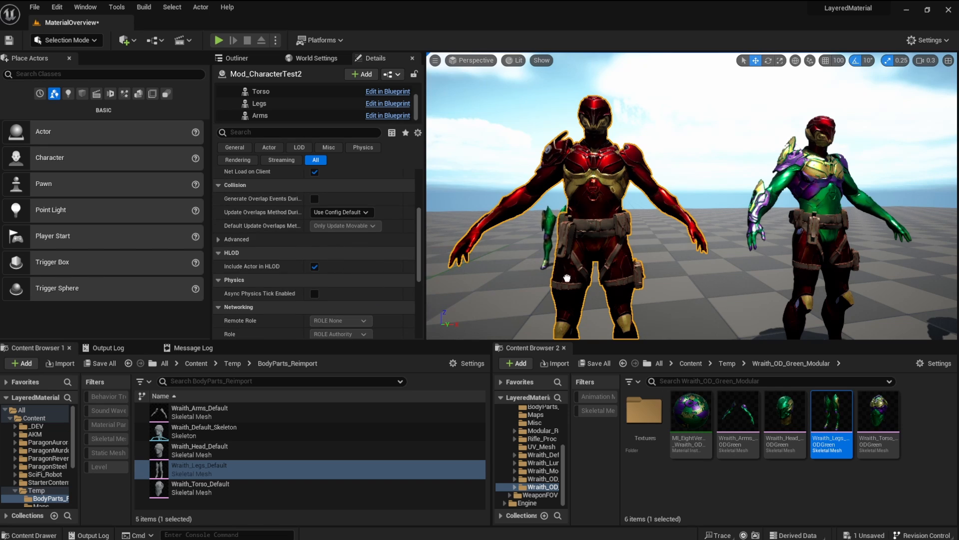
# - Select the Legs component and the green arms mesh of Wraith_OD_Green_Modular
pyautogui.click(693, 485)
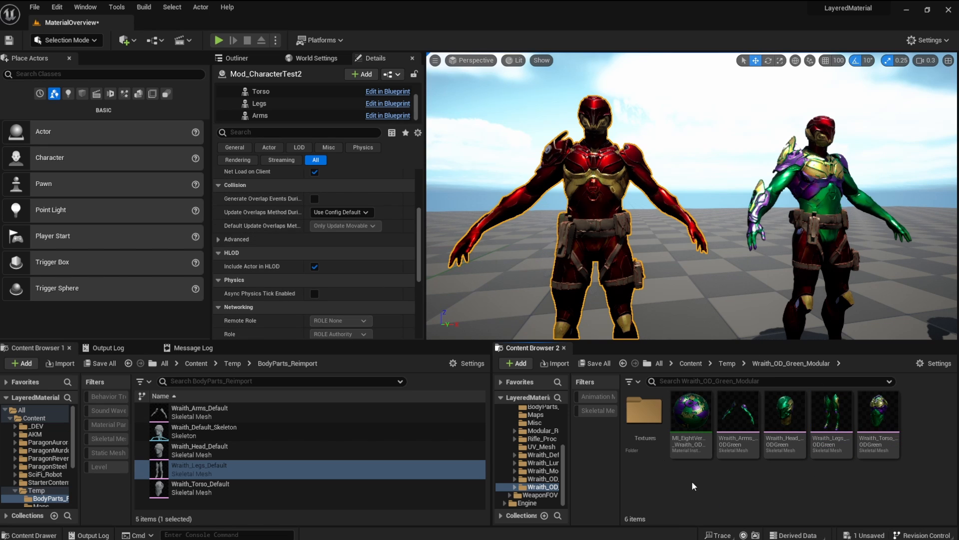
pyautogui.click(259, 103)
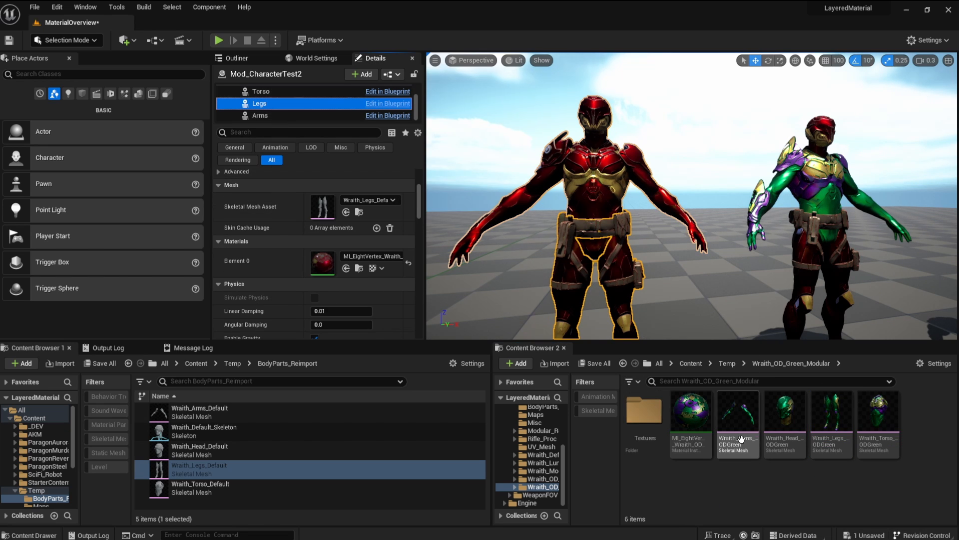
pyautogui.click(830, 409)
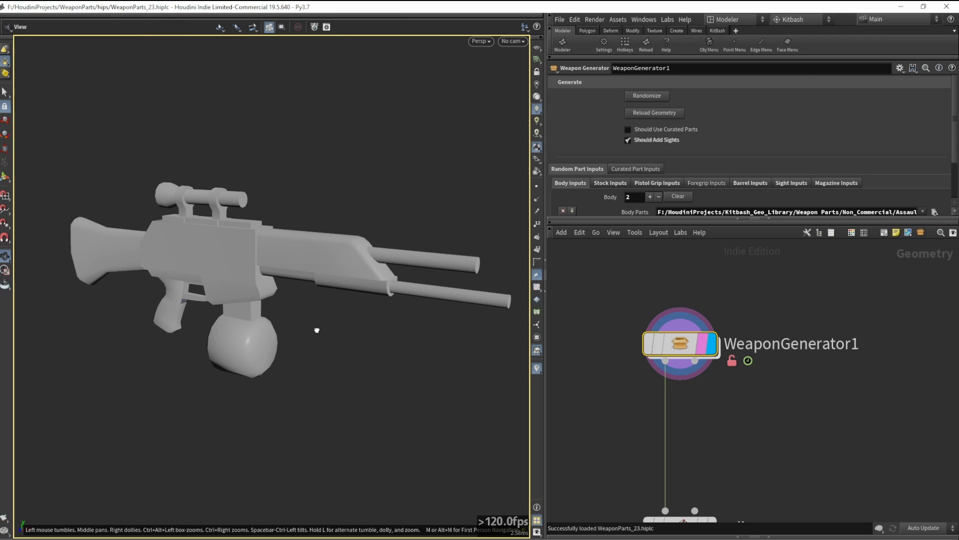
# - Randomize the Weapon Generator four times to cycle through rifle variants
pyautogui.click(646, 96)
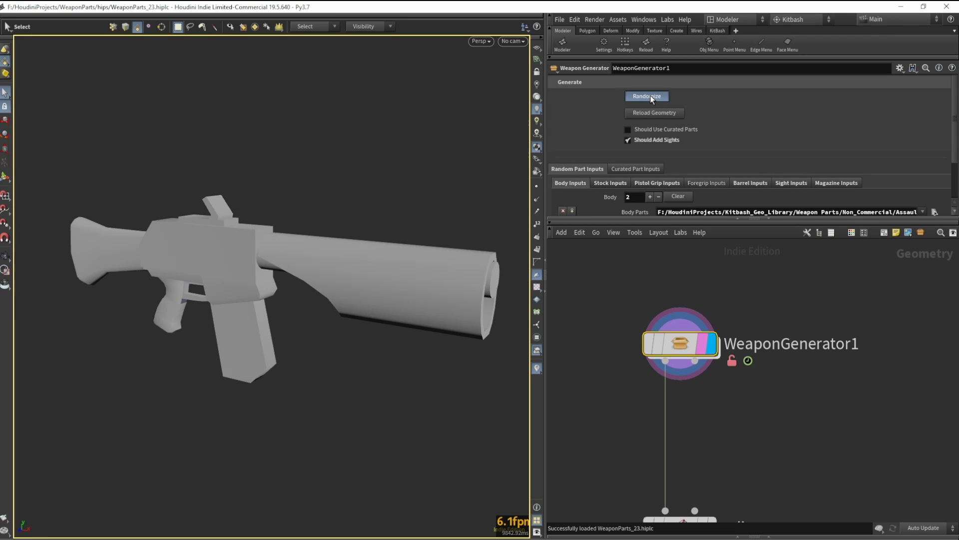
pyautogui.click(646, 96)
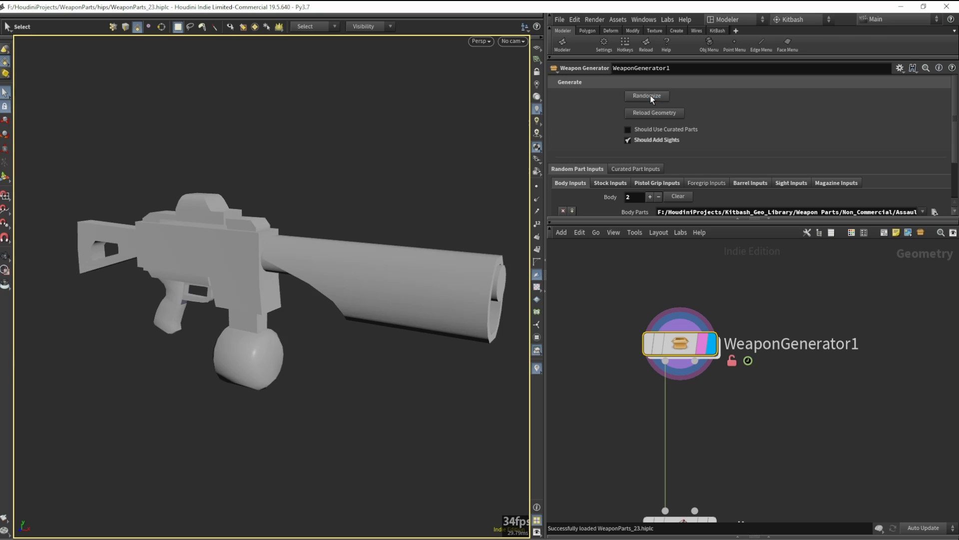
pyautogui.click(646, 95)
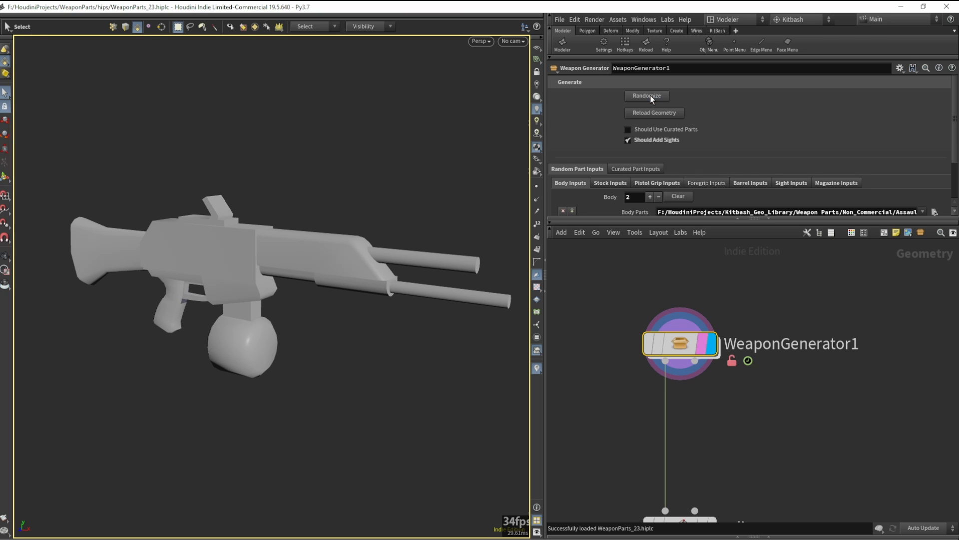
pyautogui.click(646, 96)
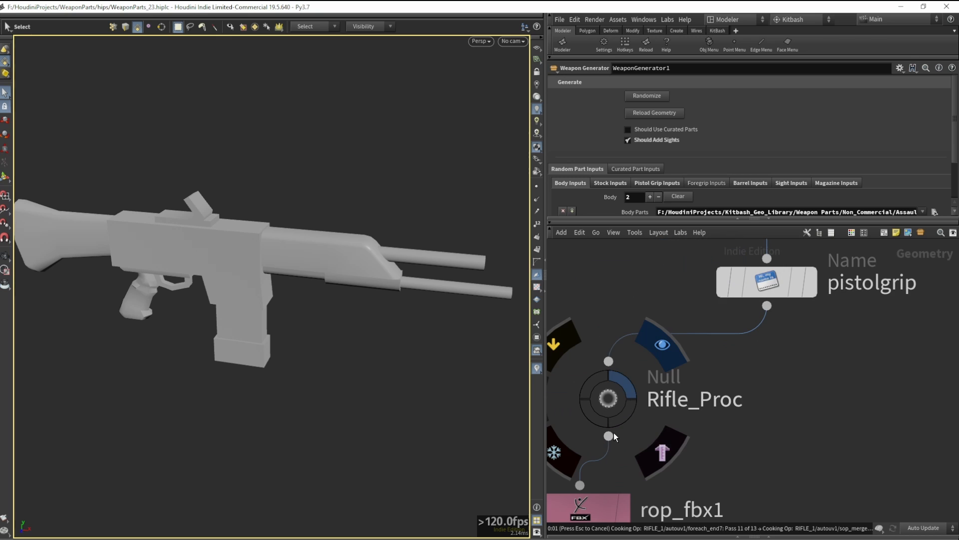
# - Select Rifle_Proc, open the Kitbash library, and browse Stocks and Barrels to Dahl_barrel's options
pyautogui.click(608, 398)
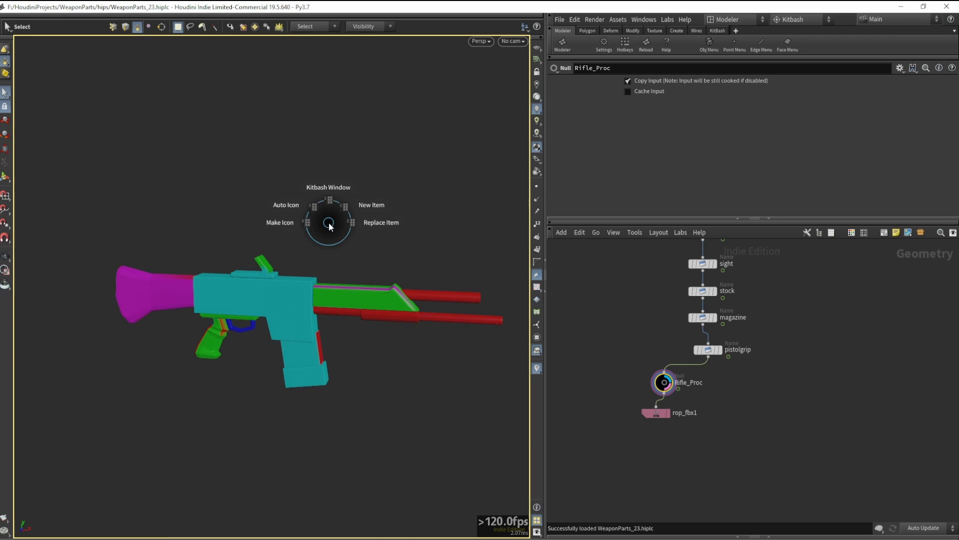
pyautogui.click(328, 186)
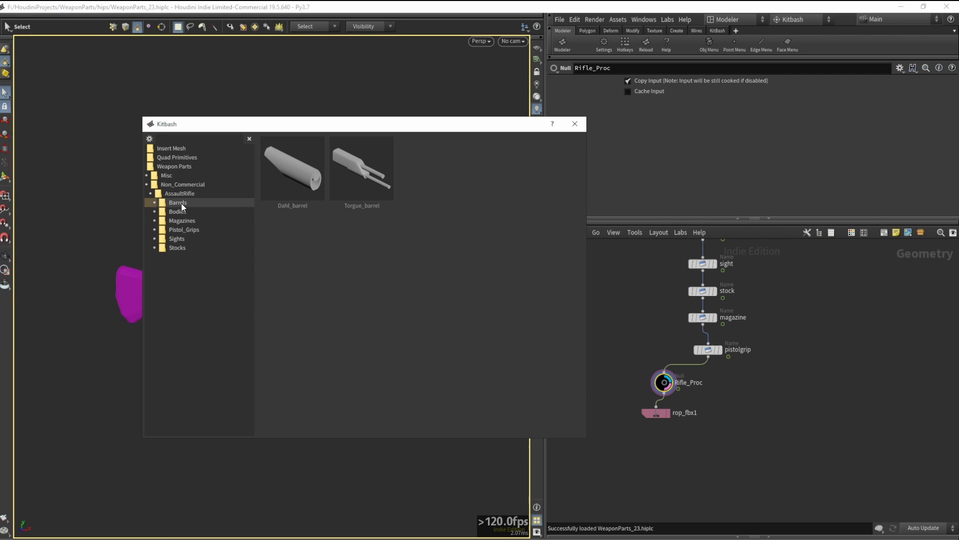
pyautogui.click(177, 247)
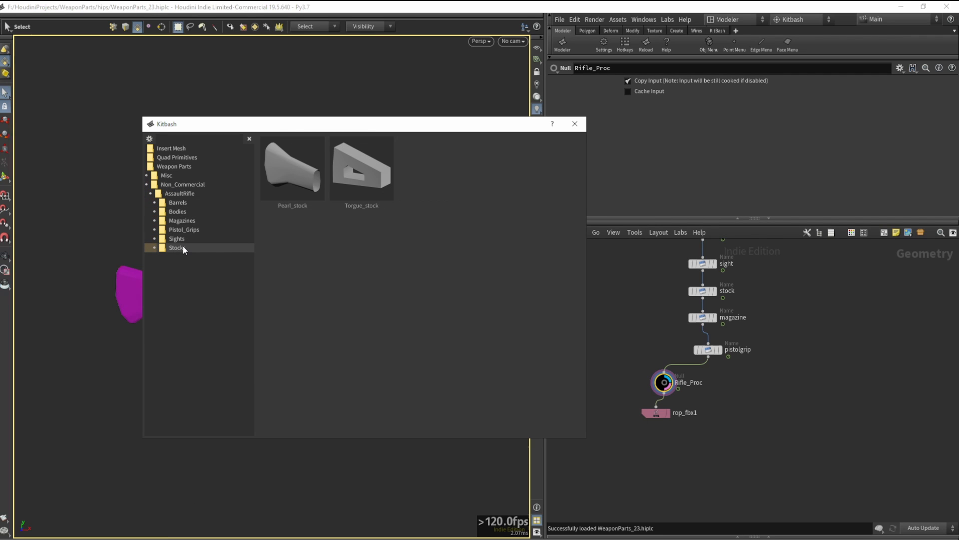
pyautogui.click(177, 201)
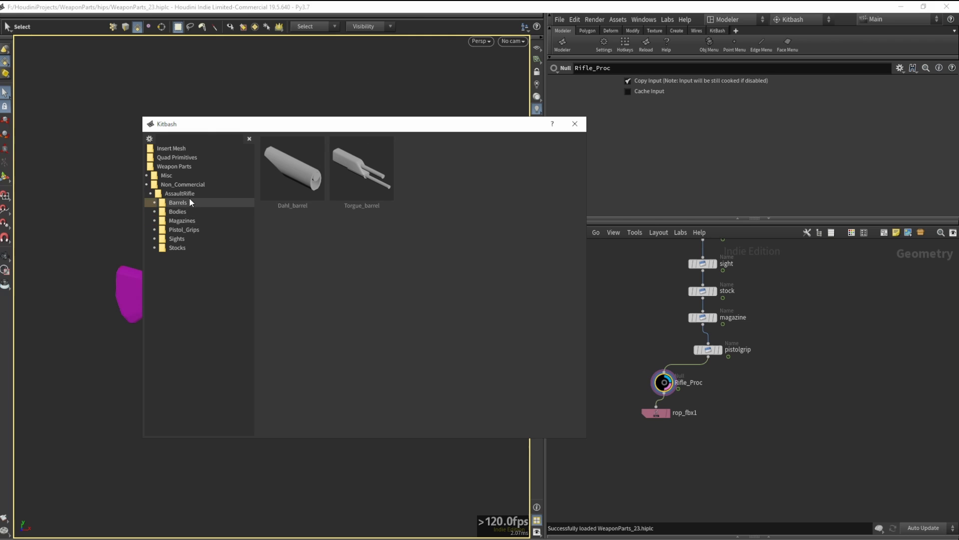
pyautogui.rightClick(292, 169)
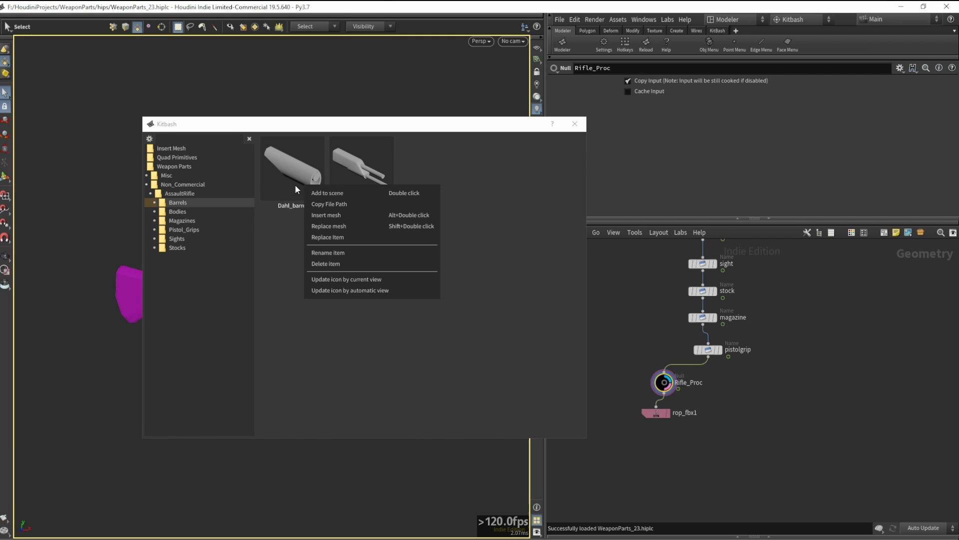
pyautogui.moveTo(341, 224)
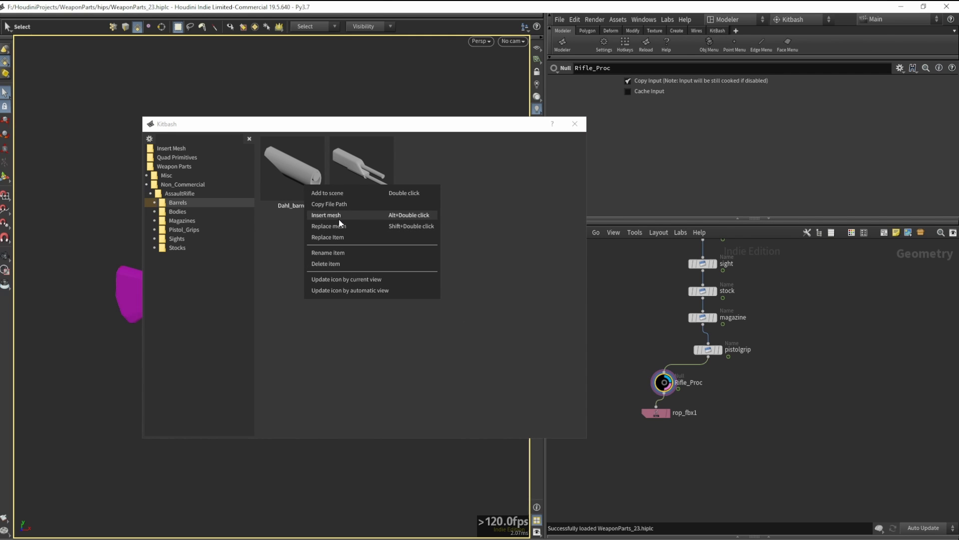
pyautogui.moveTo(327, 238)
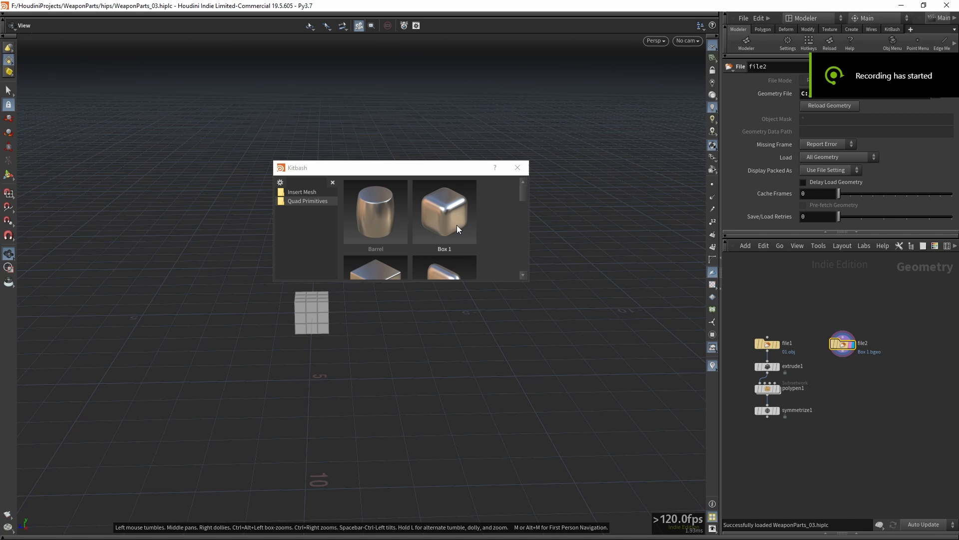
# - Replace the box with the Pipe 1 quad primitive, then bring up Pipe 2's options
pyautogui.scroll(-3)
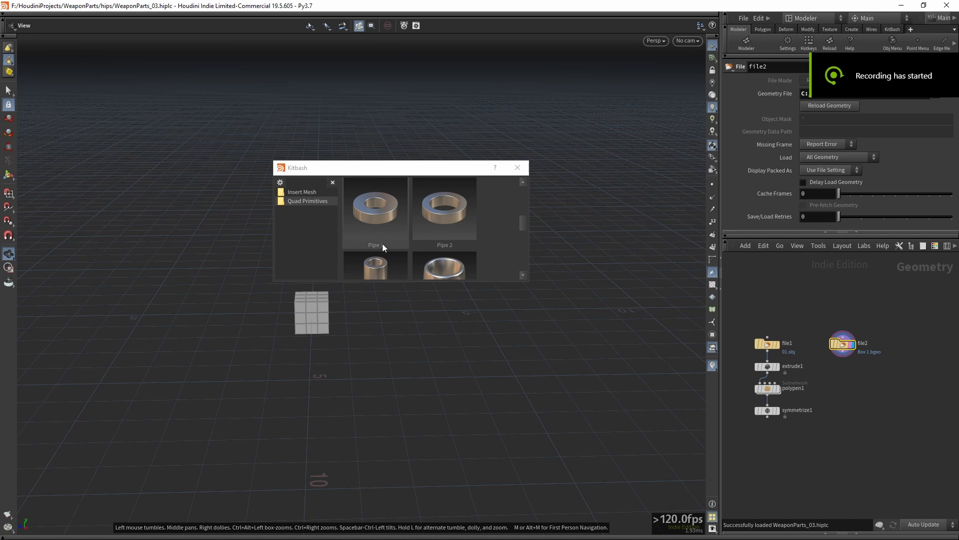
pyautogui.rightClick(376, 211)
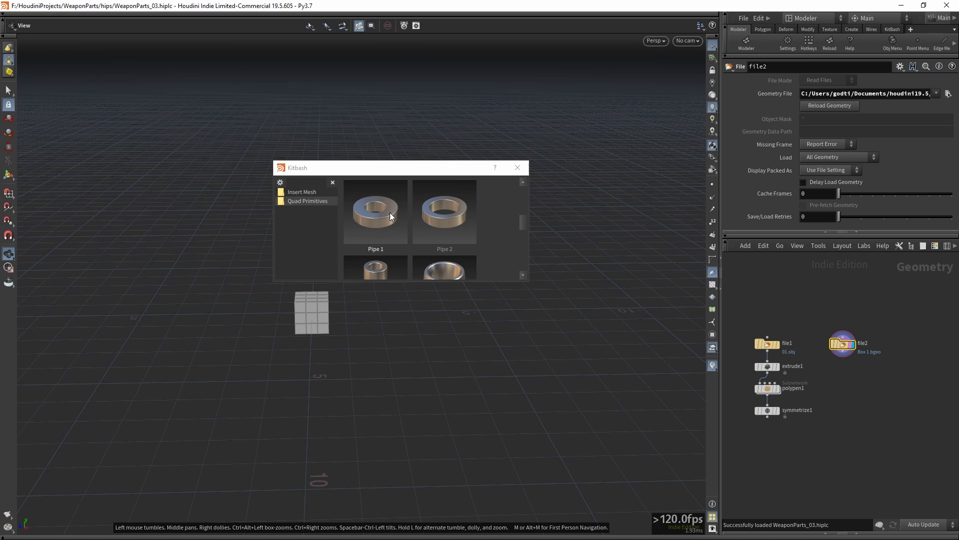
pyautogui.rightClick(376, 211)
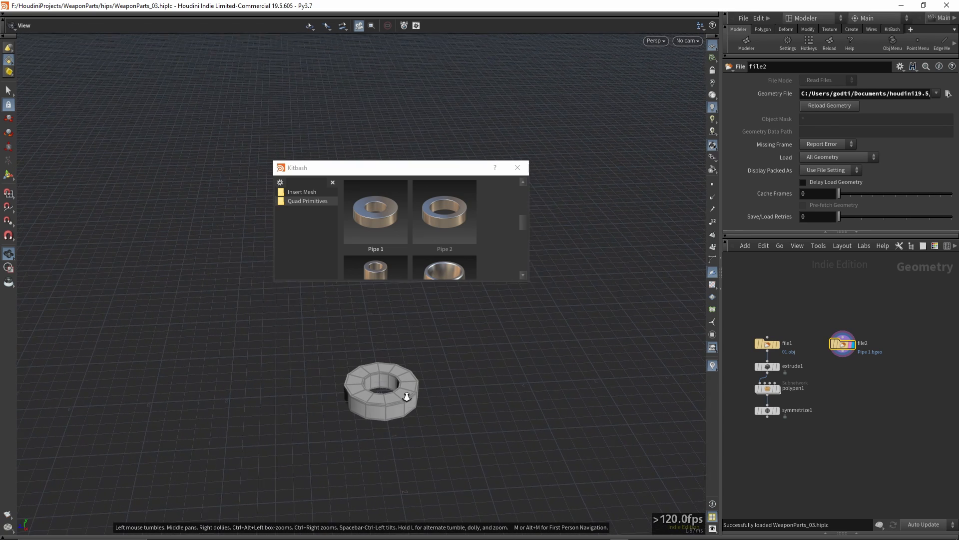
pyautogui.rightClick(444, 211)
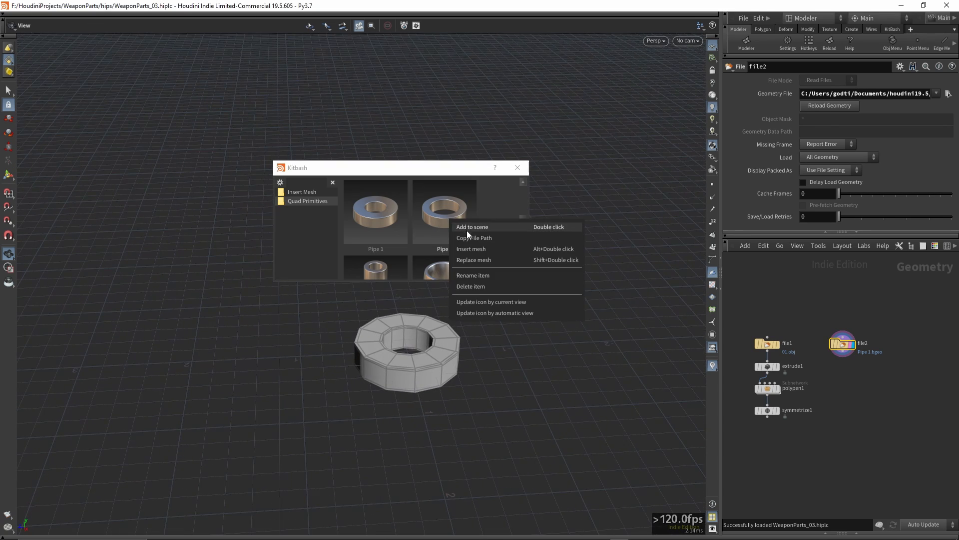